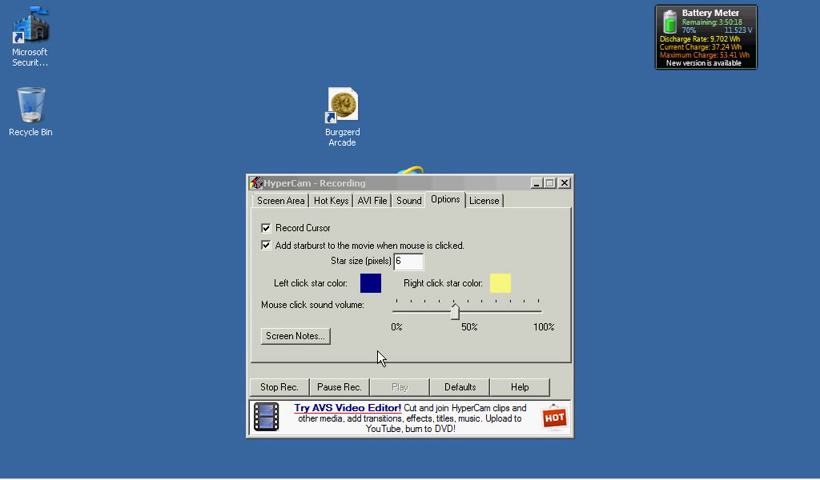
pyautogui.moveTo(292, 84)
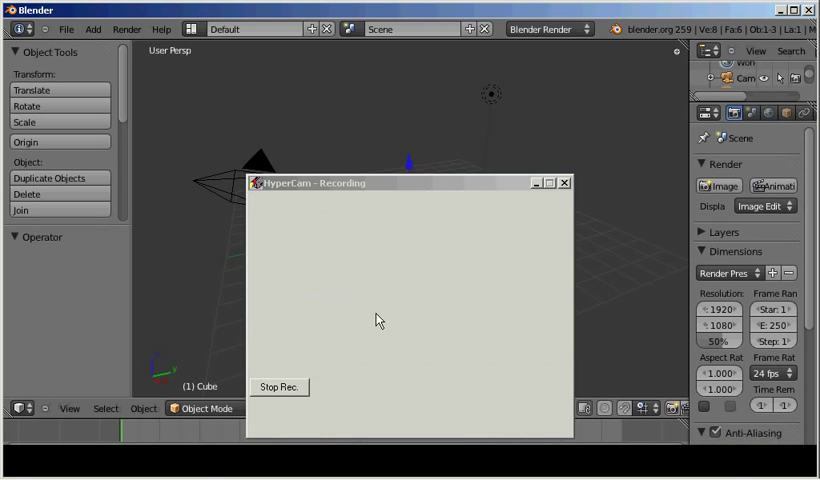
# Bring Blender's default scene of cube, camera and lamp to the front
pyautogui.click(564, 184)
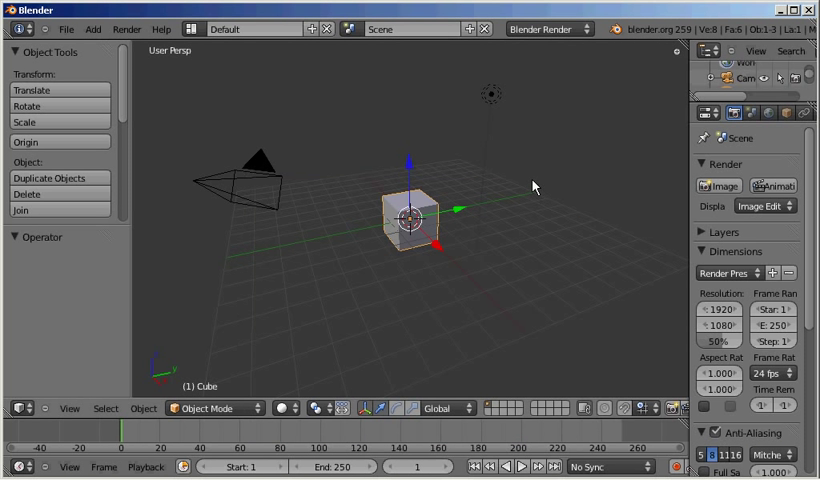
pyautogui.moveTo(448, 216)
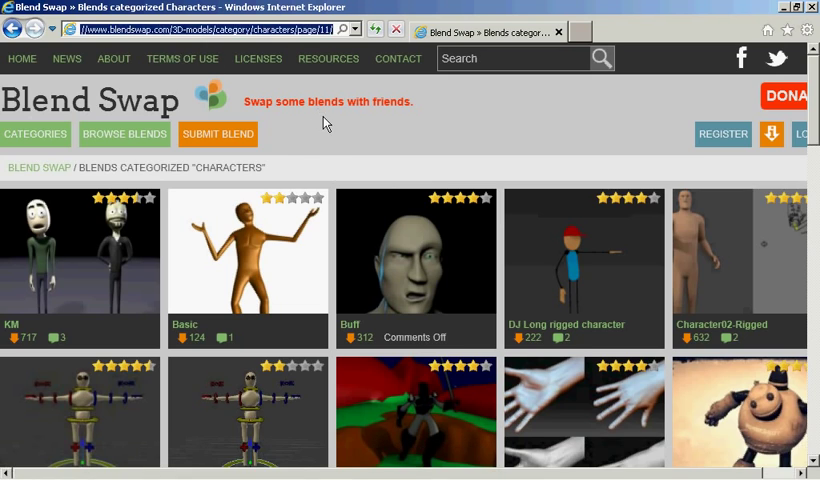
pyautogui.moveTo(250, 202)
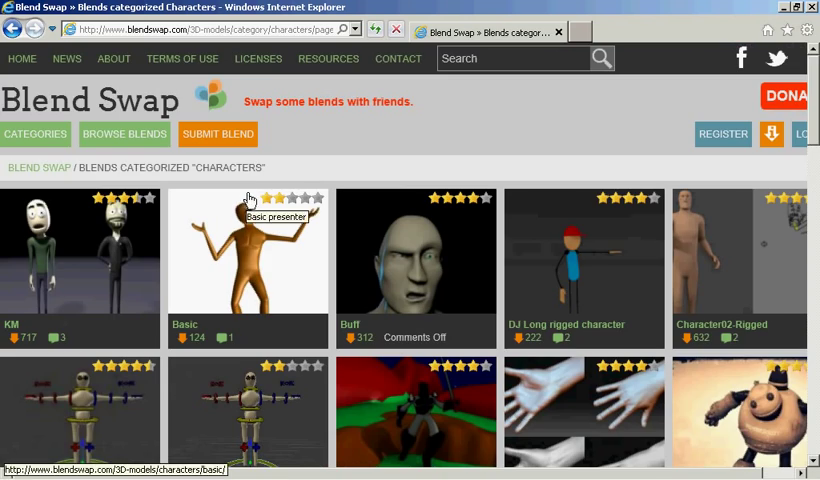
# Scroll the Blend Swap Characters listing down to the Fat man for Durian entry
pyautogui.scroll(-3)
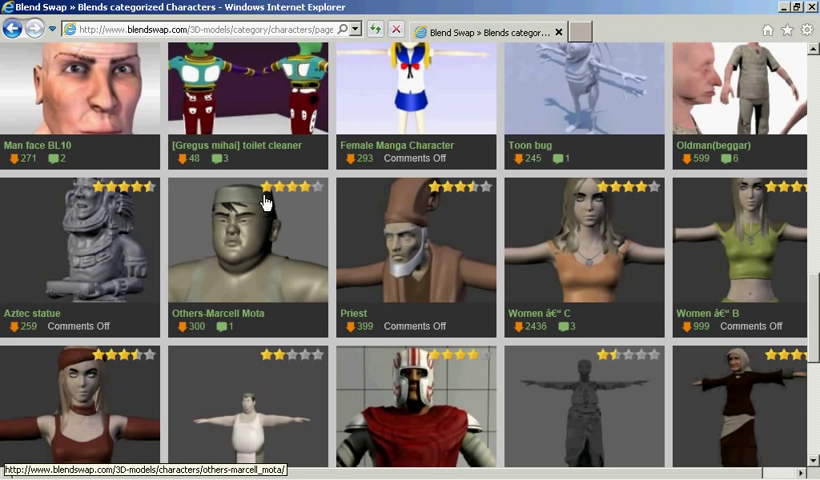
pyautogui.scroll(-3)
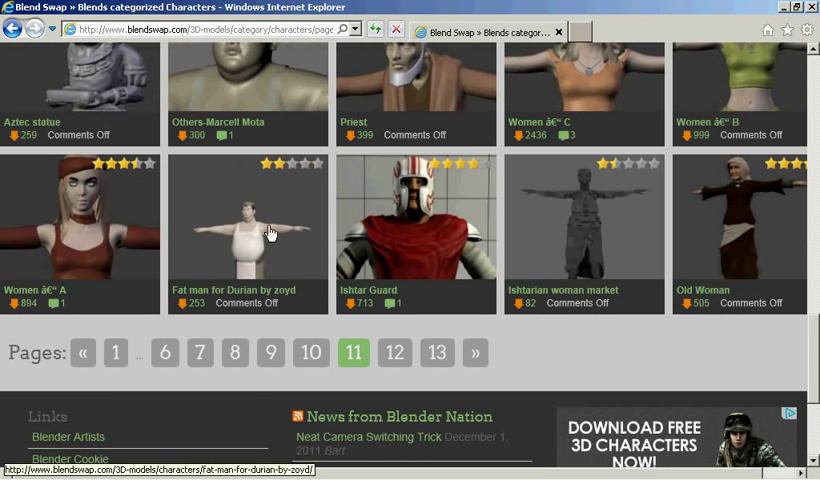
# Go to the Fat man for Durian by zoyd blend page
pyautogui.click(270, 232)
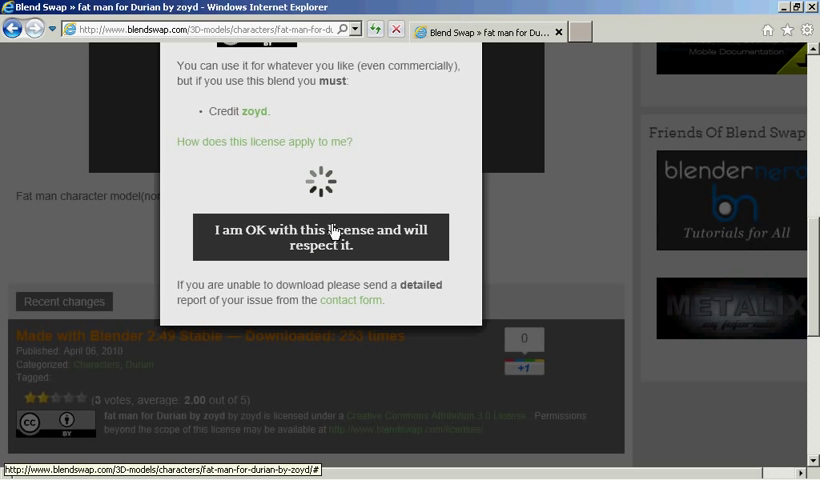
# Accept the license and save fat-man_Vinay-Pawar.blend to disk
pyautogui.click(320, 236)
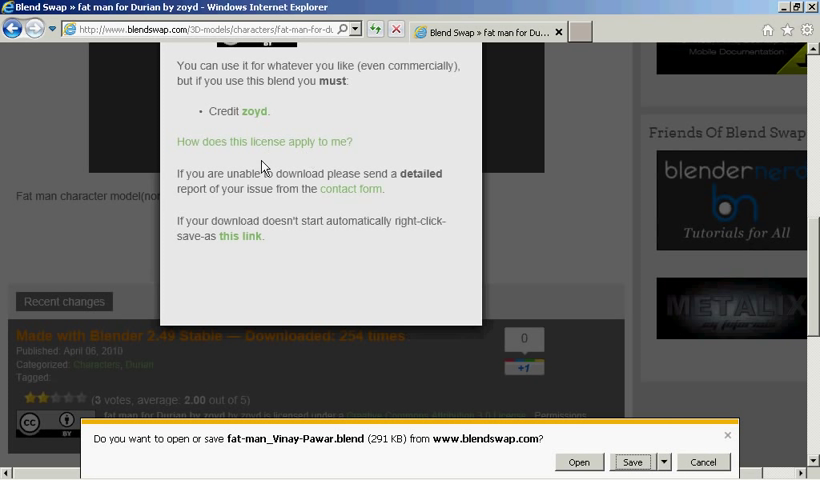
pyautogui.click(632, 460)
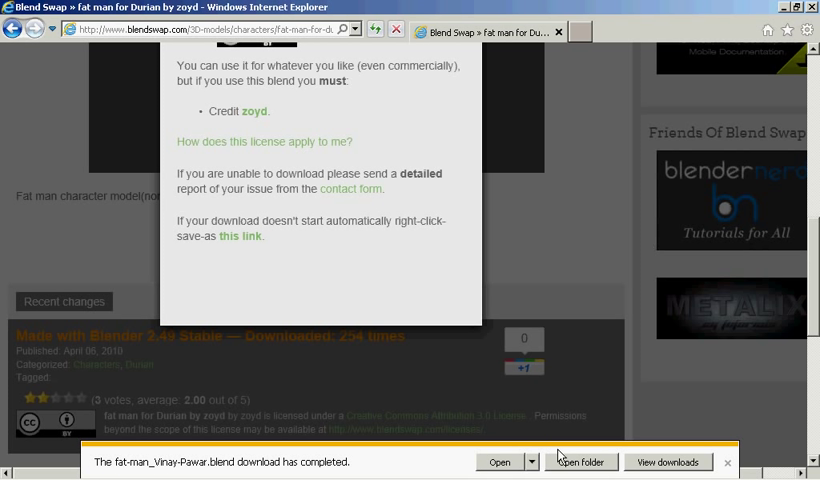
pyautogui.moveTo(504, 256)
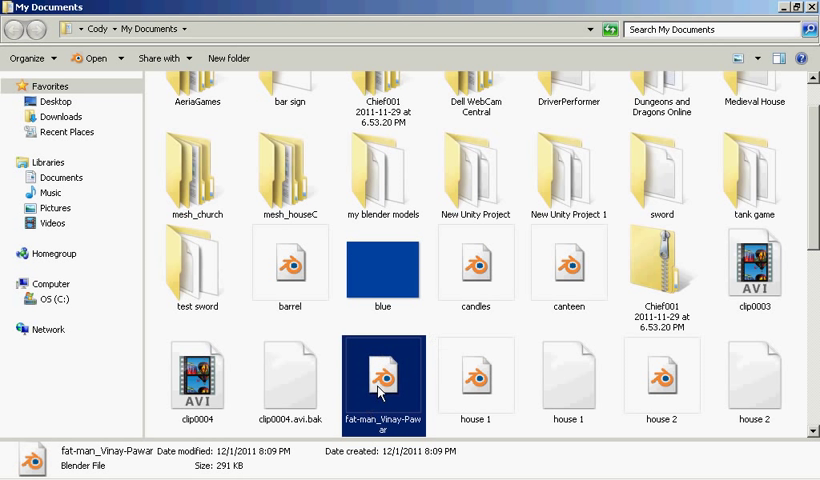
pyautogui.doubleClick(384, 380)
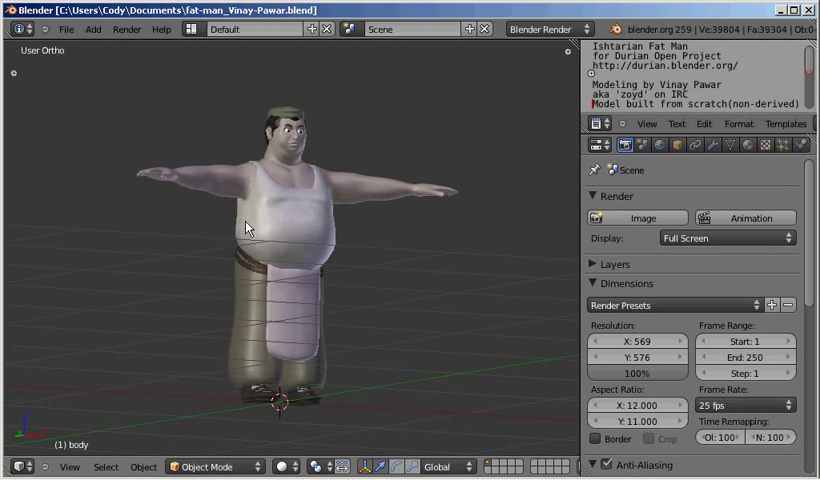
# Orbit the view around the Fat Man character model
pyautogui.moveTo(248, 228); pyautogui.dragTo(356, 276)
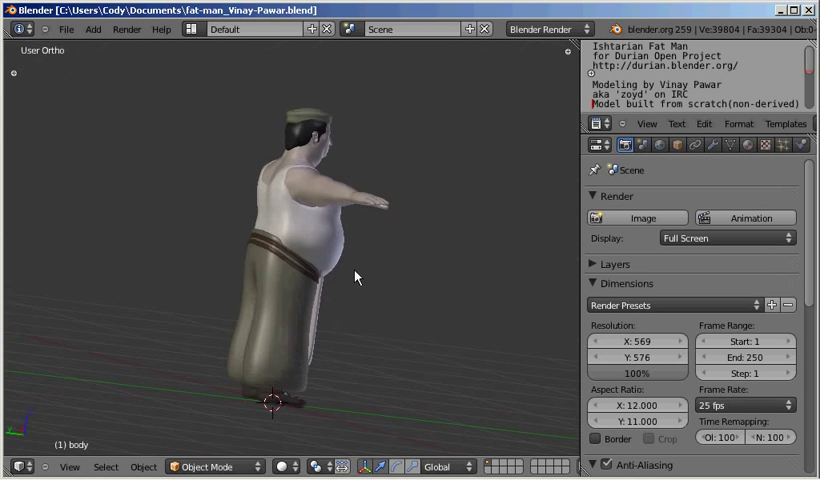